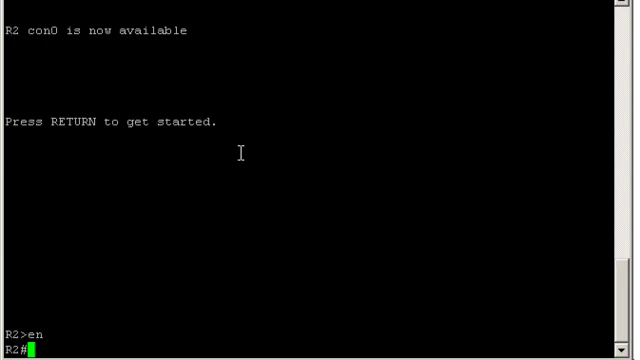
# On R2, check routing protocols and start EIGRP 100 with auto-summary disabled.
pyautogui.write('sh ip protocols')
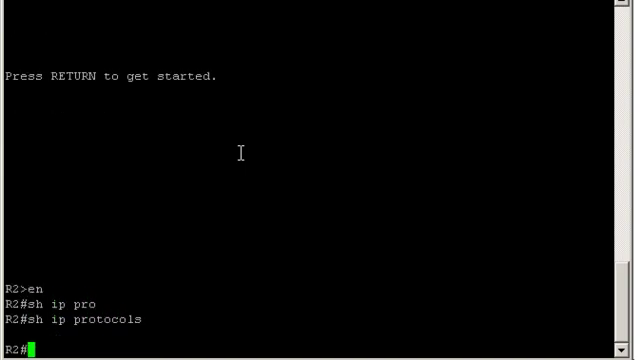
pyautogui.write('conf t')
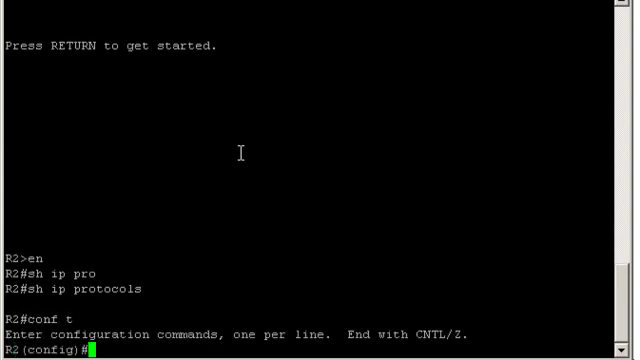
pyautogui.write('router eigrp 100')
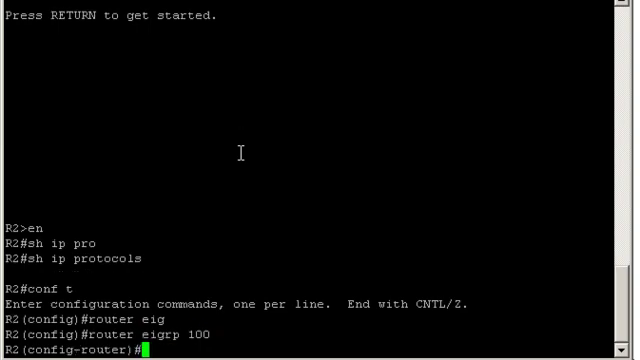
pyautogui.write('no auto-summary')
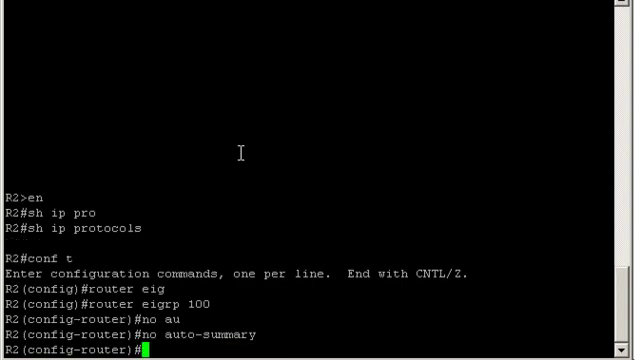
# Advertise networks 10.0.0.0, 2.0.0.0 and 22.0.0.0 under R2's EIGRP 100.
pyautogui.write('network 10.0.0')
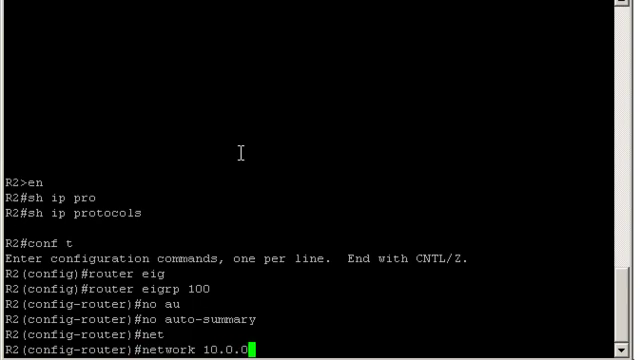
pyautogui.write('network')
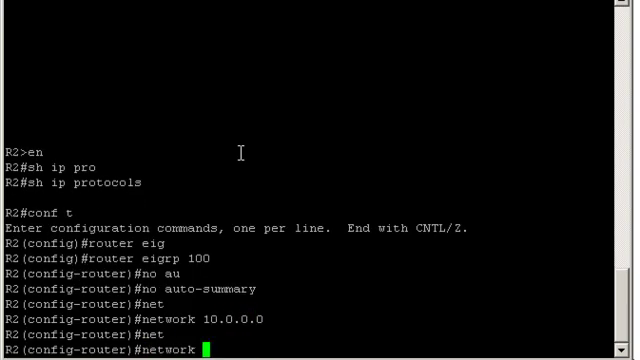
pyautogui.write('2.0.0.0')
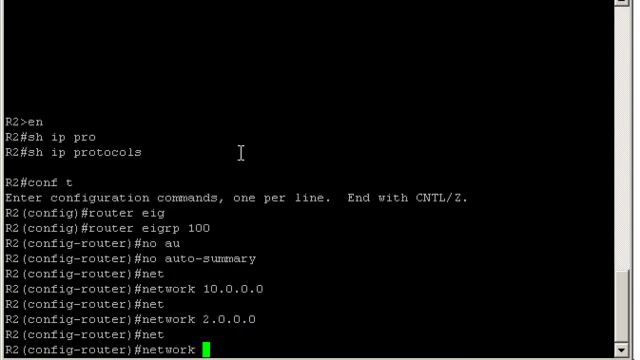
pyautogui.write('22.0.0.0')
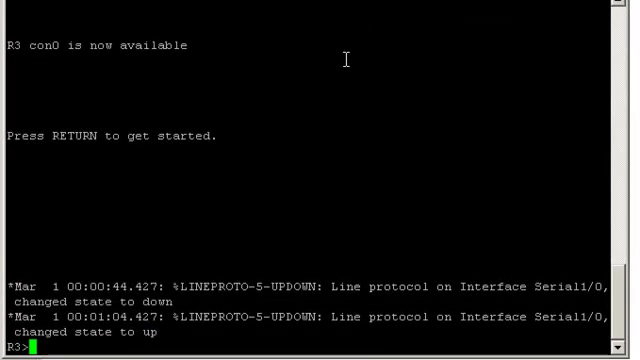
# On R3, run EIGRP 100 without auto-summary, advertising 10.0.0.0, 3.0.0.0, 33.0.0.0 and 192.168.1.0.
pyautogui.write('en')
pyautogui.write('sh ip     protocols')
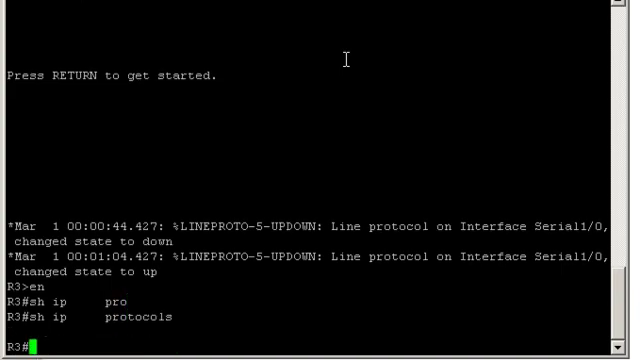
pyautogui.write('conf t')
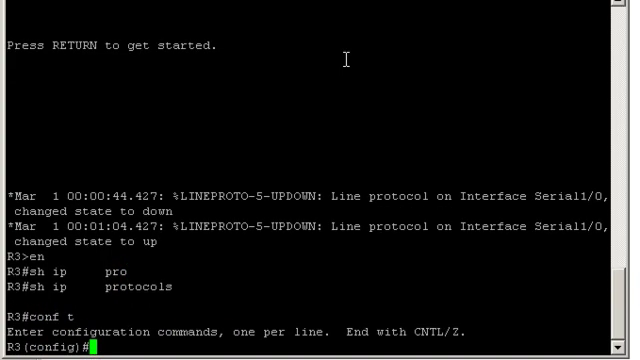
pyautogui.write('router eigrp 100')
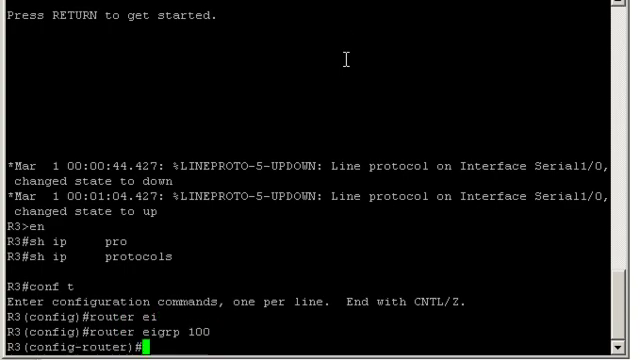
pyautogui.write('no auto-summary')
pyautogui.write('network')
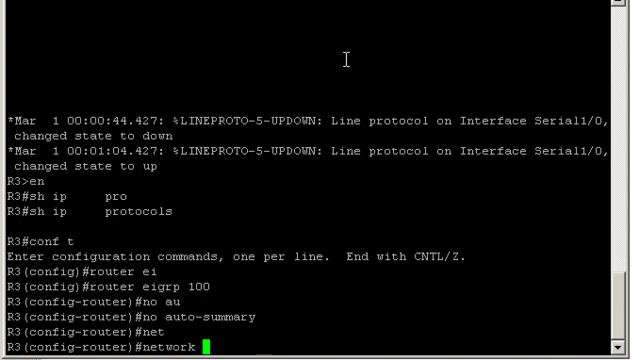
pyautogui.write('10.0.0.0')
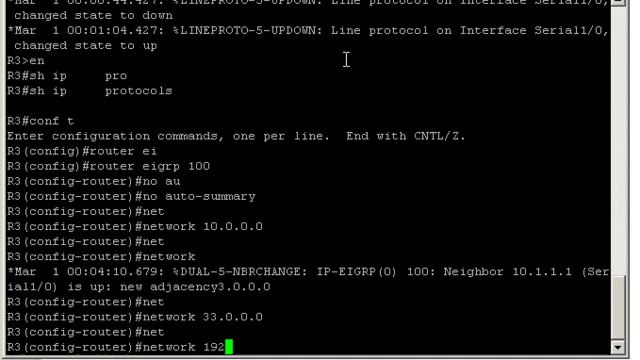
pyautogui.write('.168.')
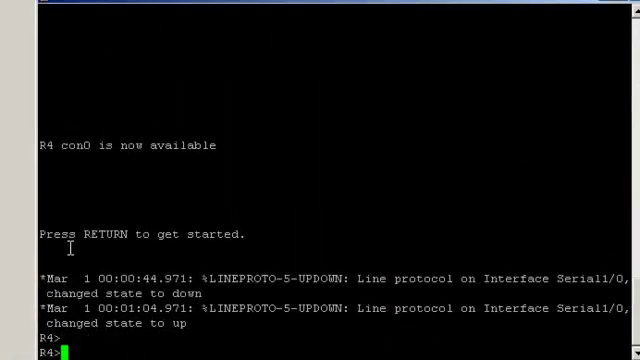
# On R4, check routing protocols and start EIGRP 100 with auto-summary disabled.
pyautogui.write('en')
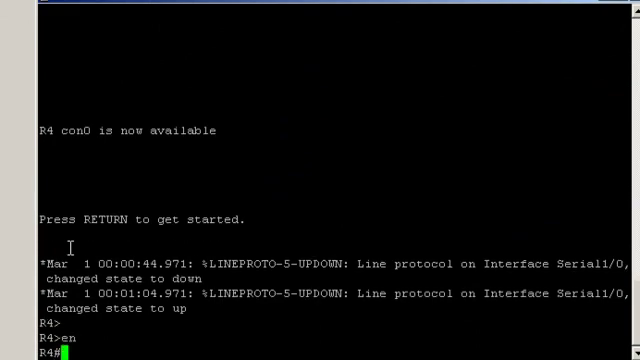
pyautogui.write('sh ip protocols')
pyautogui.write('cnf t')
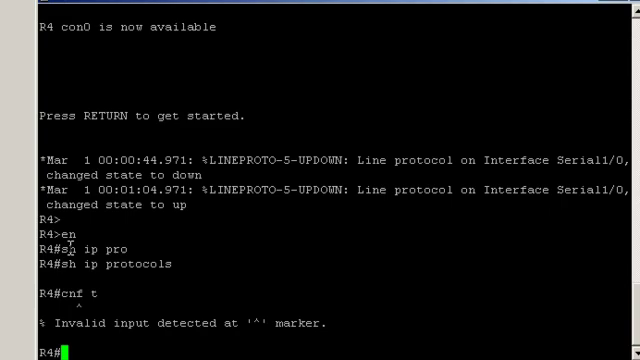
pyautogui.write('configure terminal')
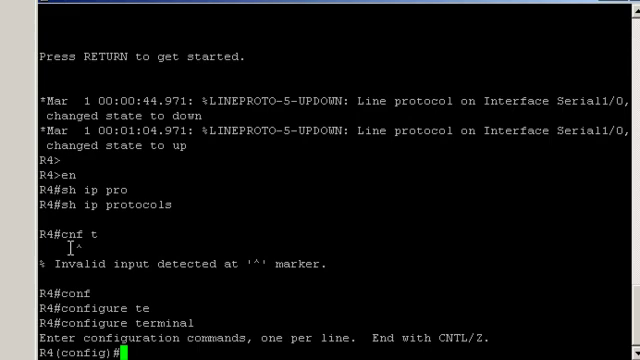
pyautogui.write('router e')
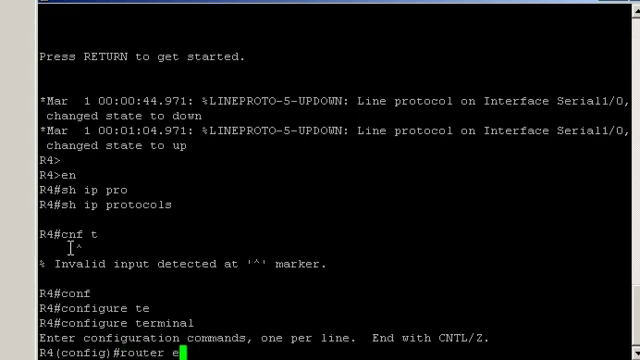
pyautogui.write('igrp 100')
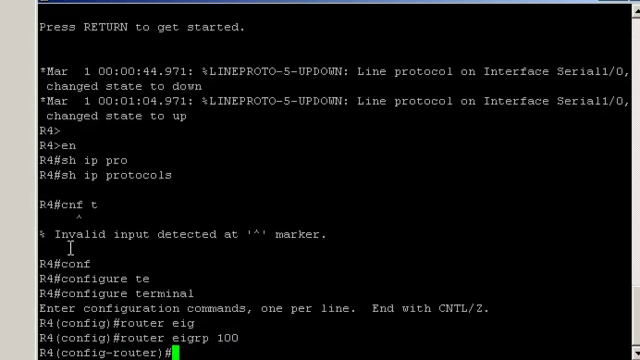
pyautogui.write('no auto-summary')
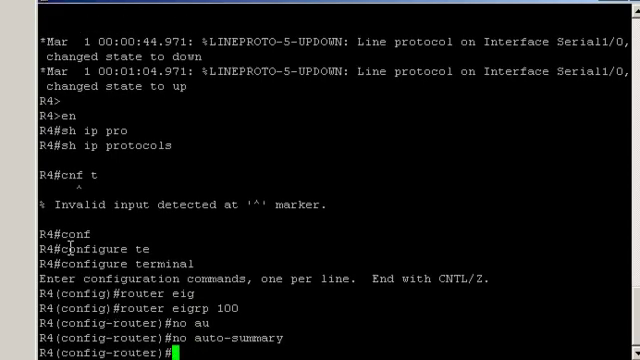
# Advertise networks 10.0.0.0, 4.0.0.0 and 44.0.0.0 on R4, then leave configuration mode.
pyautogui.write('network 10.0.0.0')
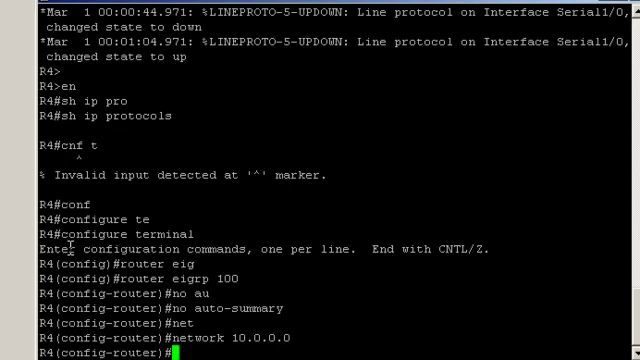
pyautogui.write('network 4')
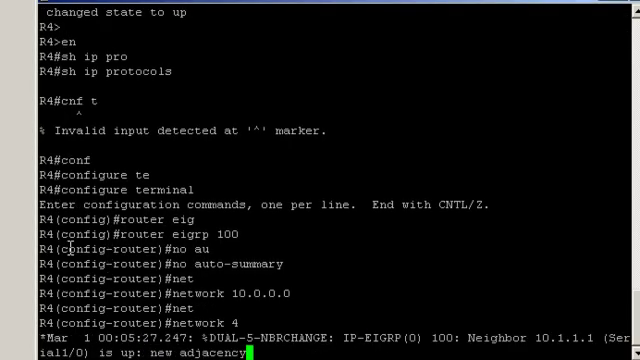
pyautogui.press('Enter')
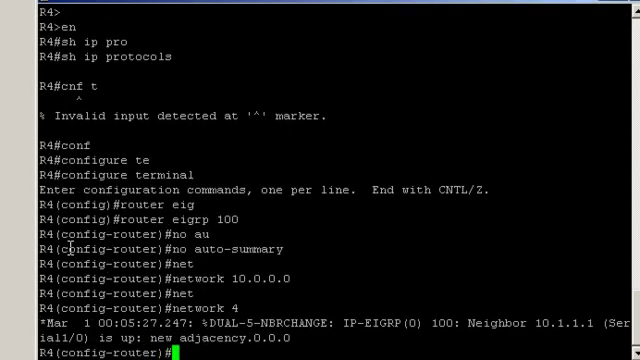
pyautogui.write('network')
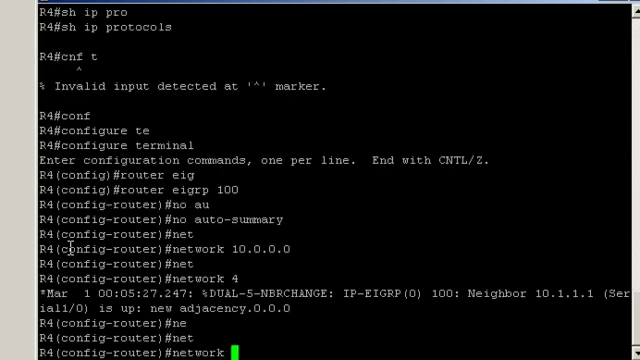
pyautogui.write('44.0.0.0')
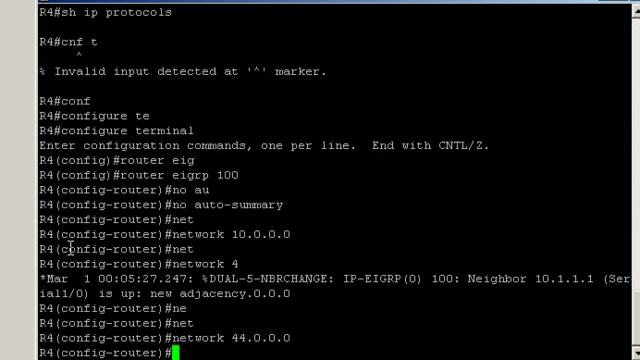
pyautogui.write('sh')
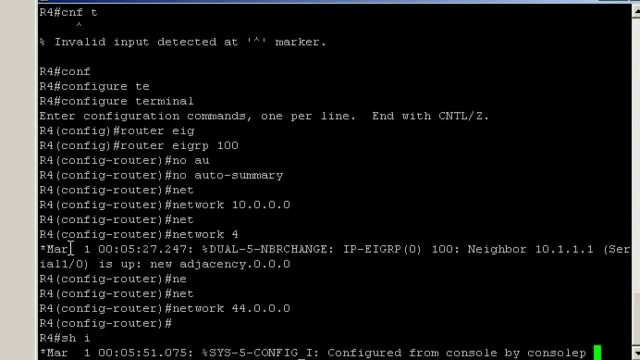
# Show R4's running configuration down to the router eigrp 100 section.
pyautogui.write('p route eigrp')
pyautogui.press('Return')
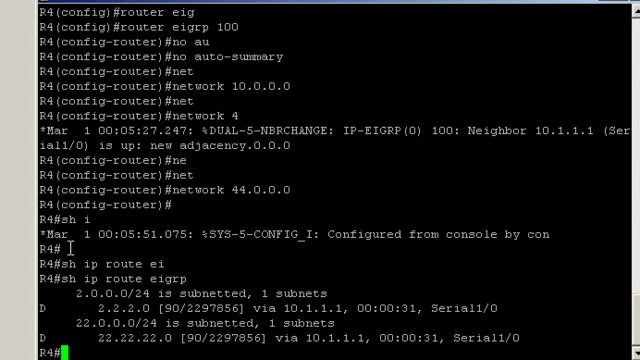
pyautogui.write('s')
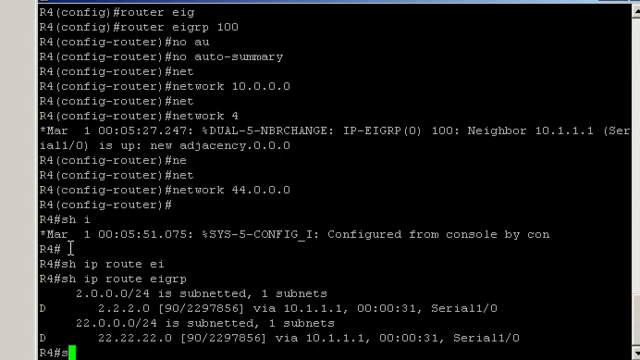
pyautogui.write('sh run')
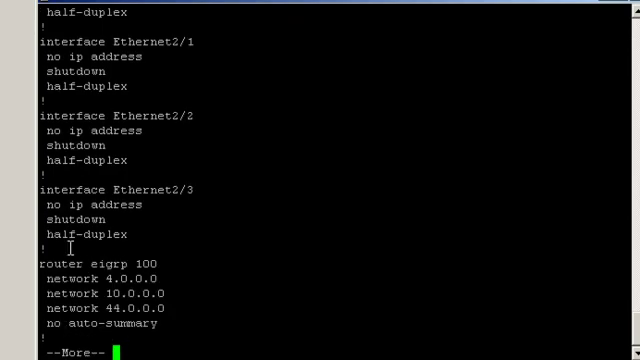
pyautogui.moveTo(70, 238)
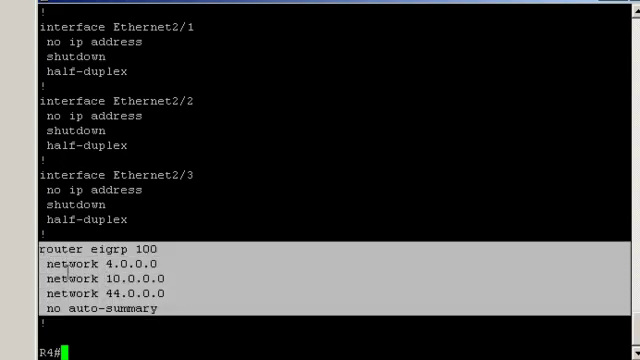
# Enter R4's router eigrp 100 configuration and add network 192.168.1.0.
pyautogui.write('conf t')
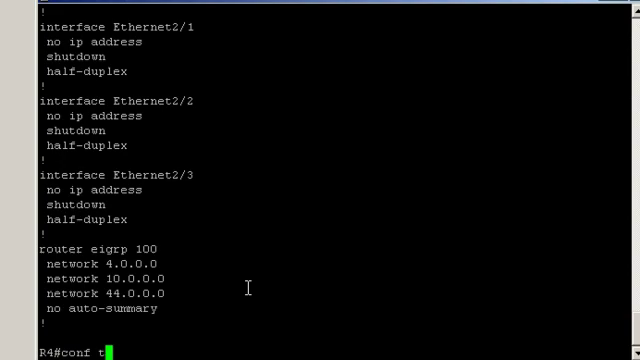
pyautogui.press('Enter')
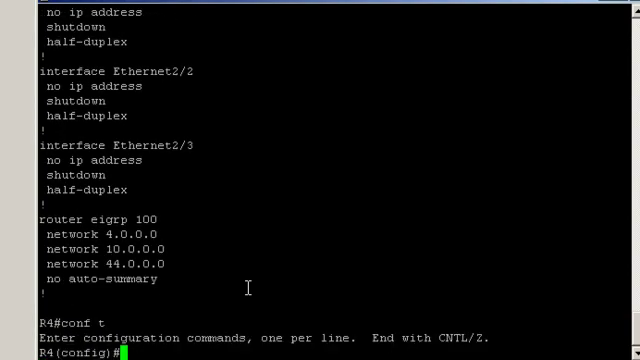
pyautogui.write('router')
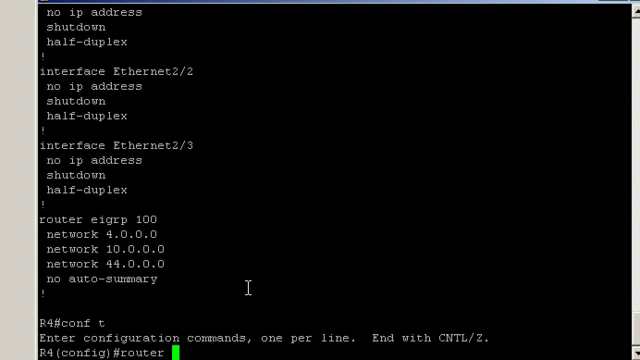
pyautogui.write('eig')
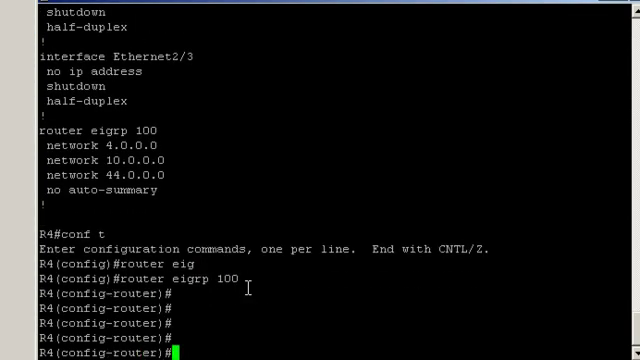
pyautogui.write('network 192')
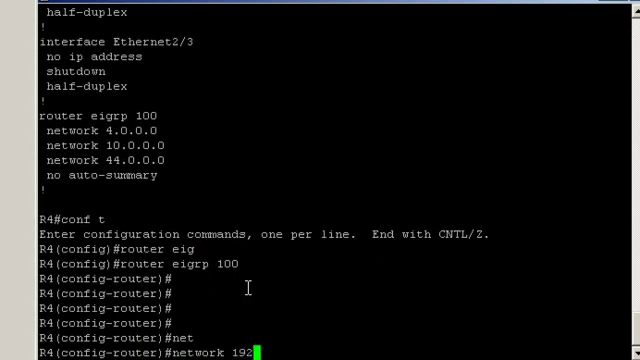
pyautogui.write('.168')
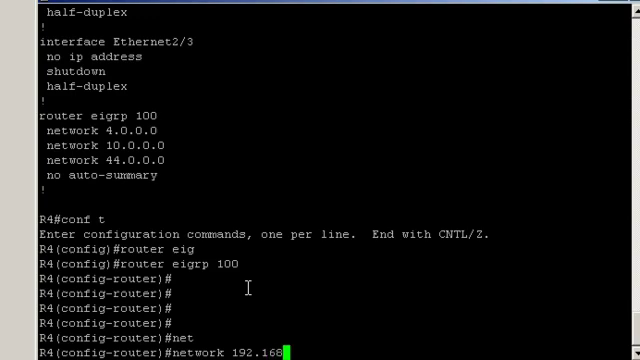
pyautogui.write('.1.0')
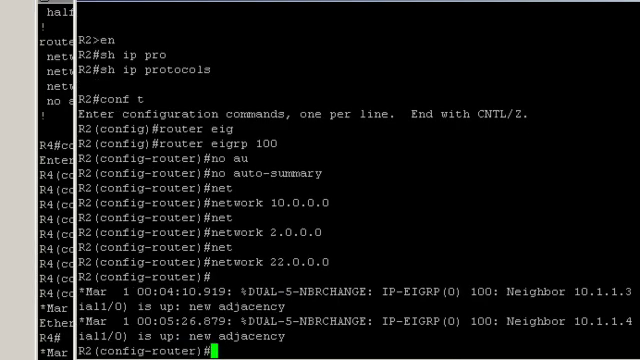
# Run 'show ip route eigrp' on R2 to list its EIGRP-learned routes.
pyautogui.write('sh ip')
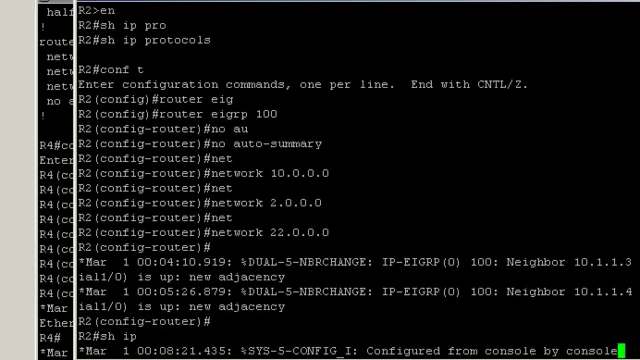
pyautogui.write('sh ip route eigrp')
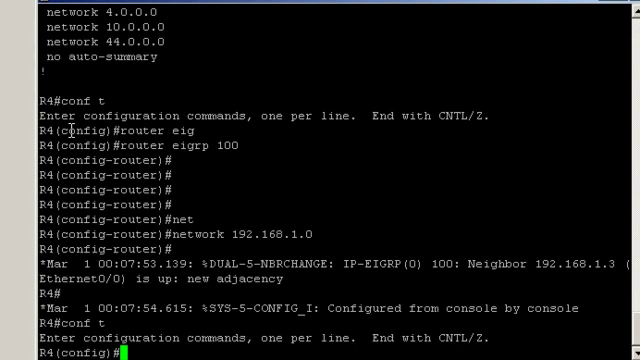
# Create access-list 1 permitting 192.168.1.0 0.0.0.255 on R4 and re-enter router eigrp 100.
pyautogui.write('access-list 1 permit 1')
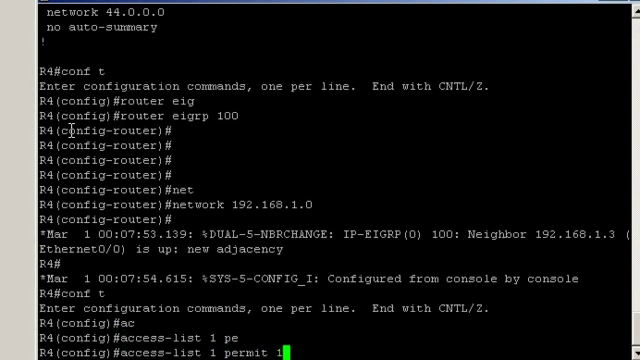
pyautogui.write('92.168.1.0 0')
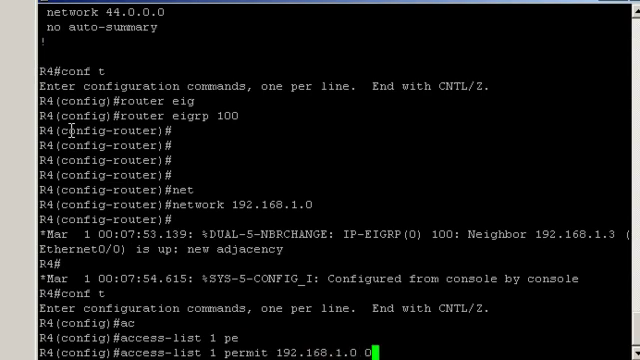
pyautogui.write('.0.0.2')
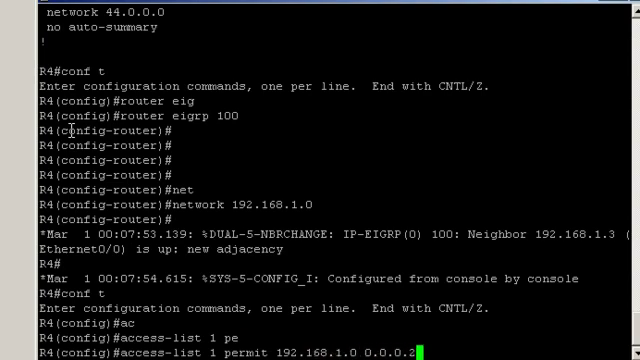
pyautogui.write('55')
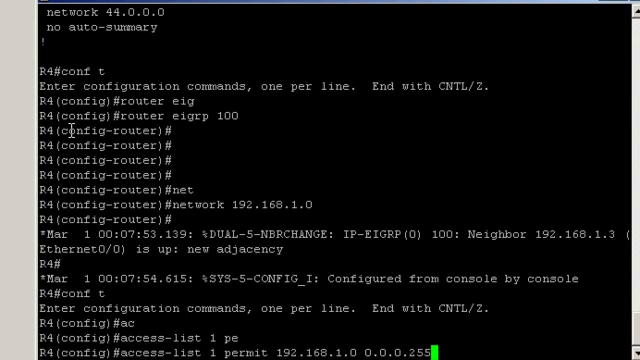
pyautogui.press('enter')
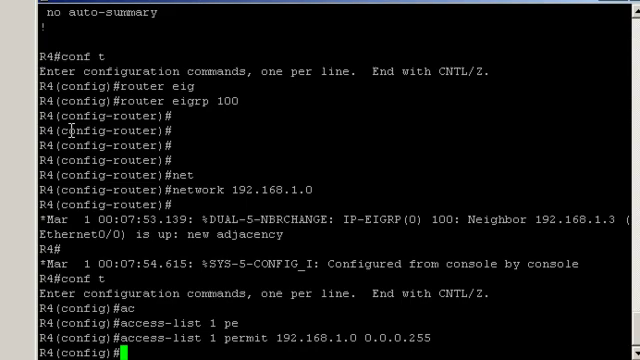
pyautogui.write('router eigrp 100')
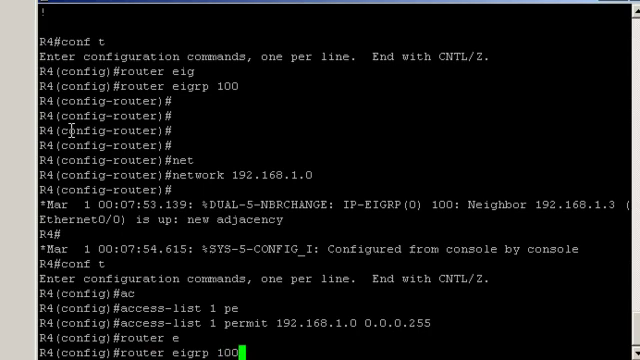
# Apply 'offset-list 1 out 50 serial 1/0' under R4's EIGRP 100.
pyautogui.write('offset-list')
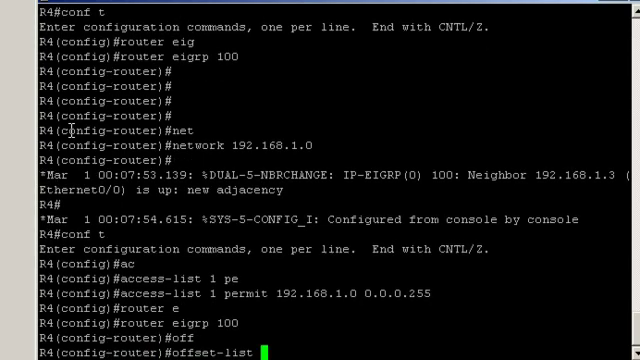
pyautogui.write('1')
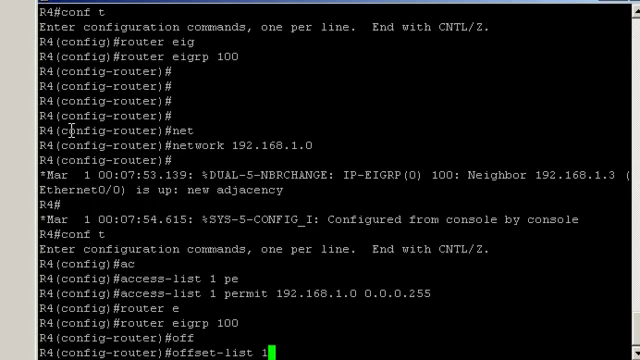
pyautogui.write('ou')
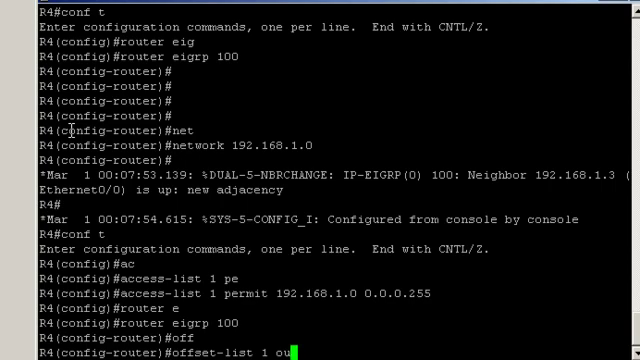
pyautogui.write('t')
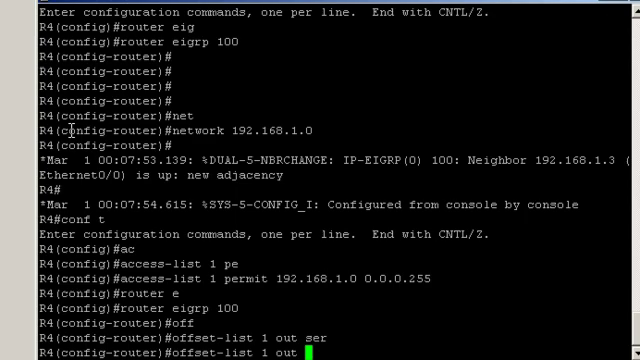
pyautogui.write('5')
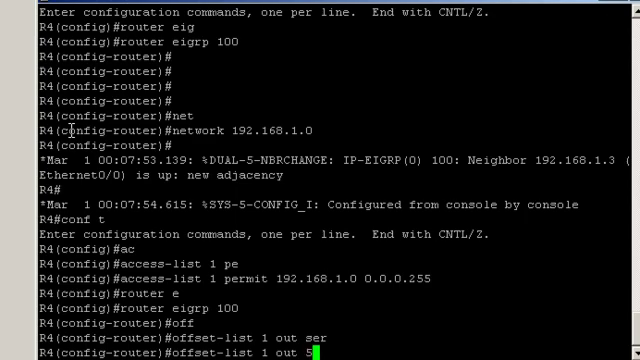
pyautogui.write('0')
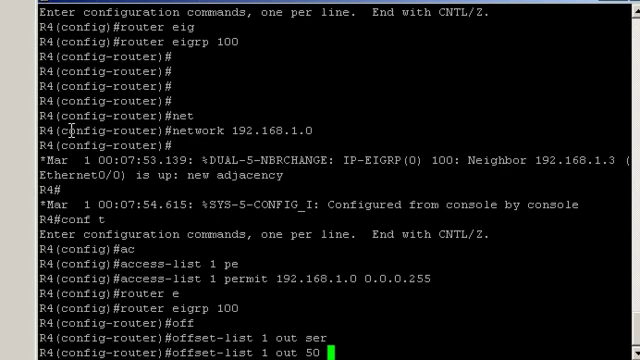
pyautogui.write('s')
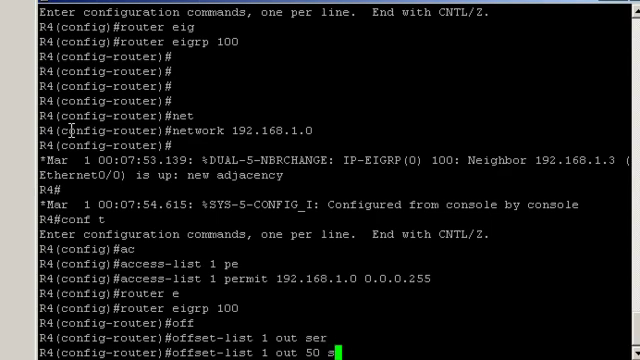
pyautogui.write('erial 1/')
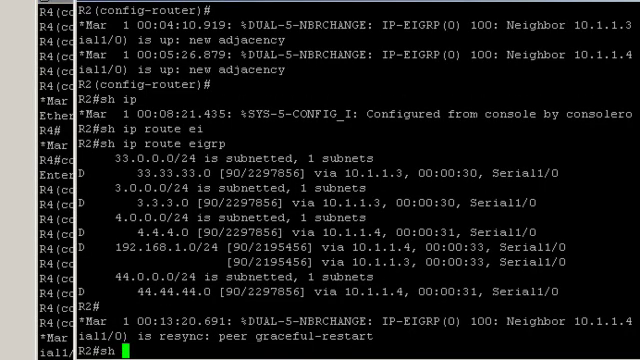
# Rerun 'show ip route eigrp' on R2 to confirm 192.168.1.0/24 goes only via 10.1.1.3.
pyautogui.write('ip rou')
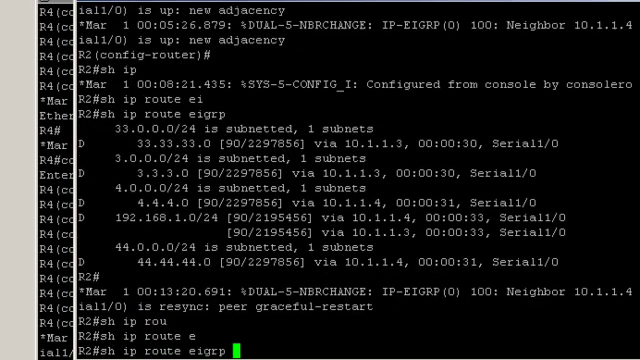
pyautogui.press('Return')
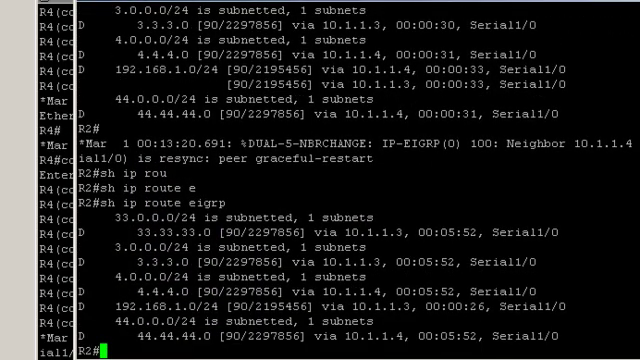